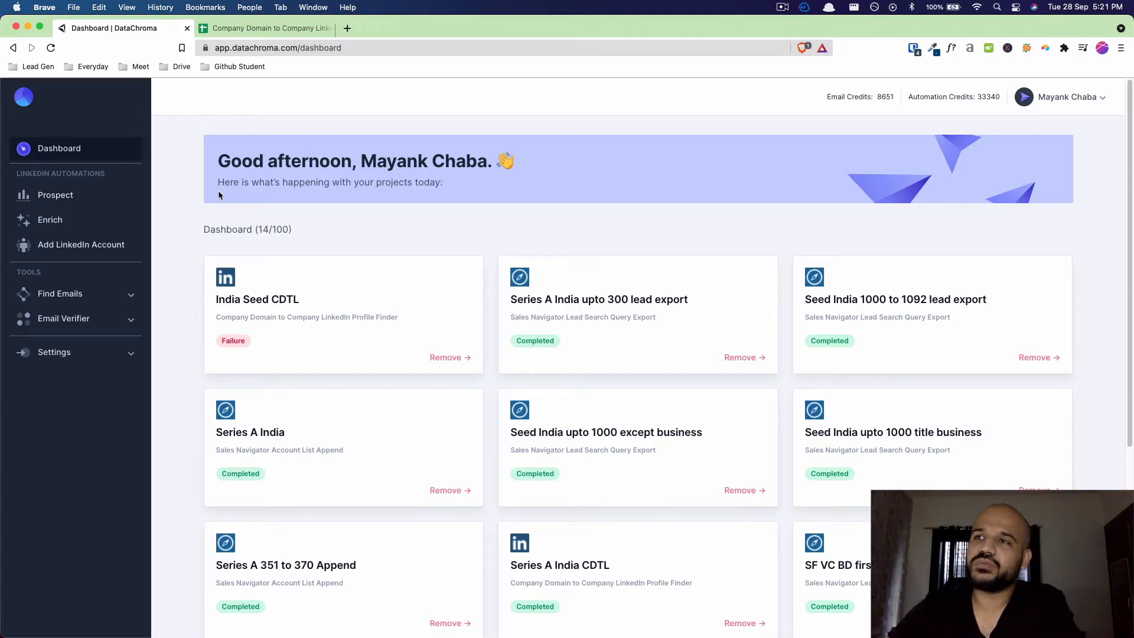
{"action": "mouse_move", "coordinate": [236, 124]}
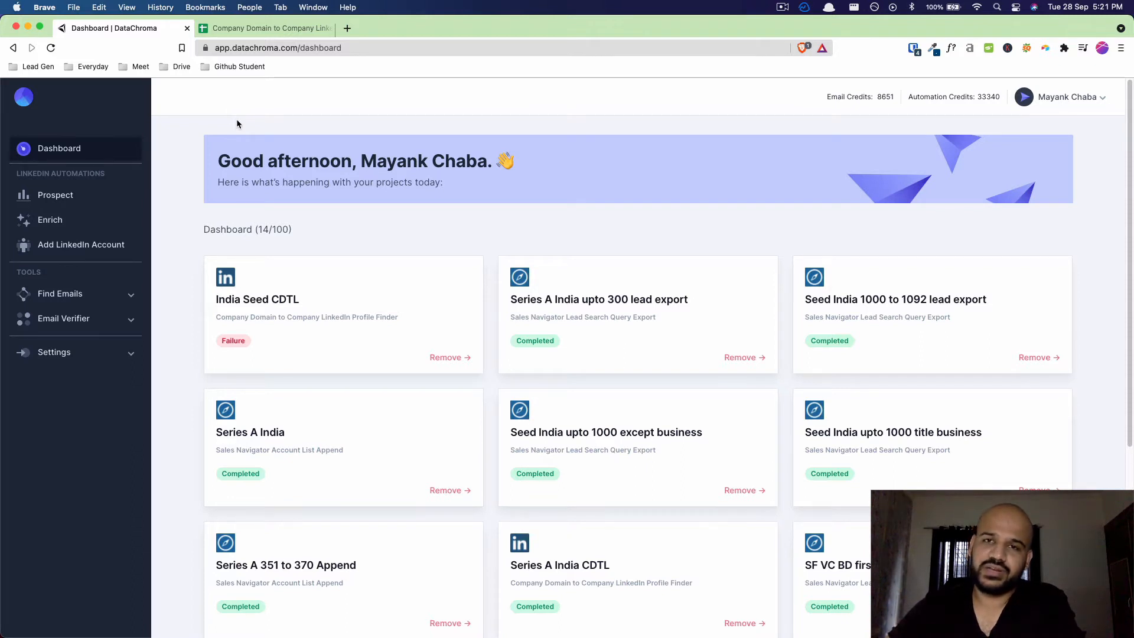
{"action": "mouse_move", "coordinate": [320, 166]}
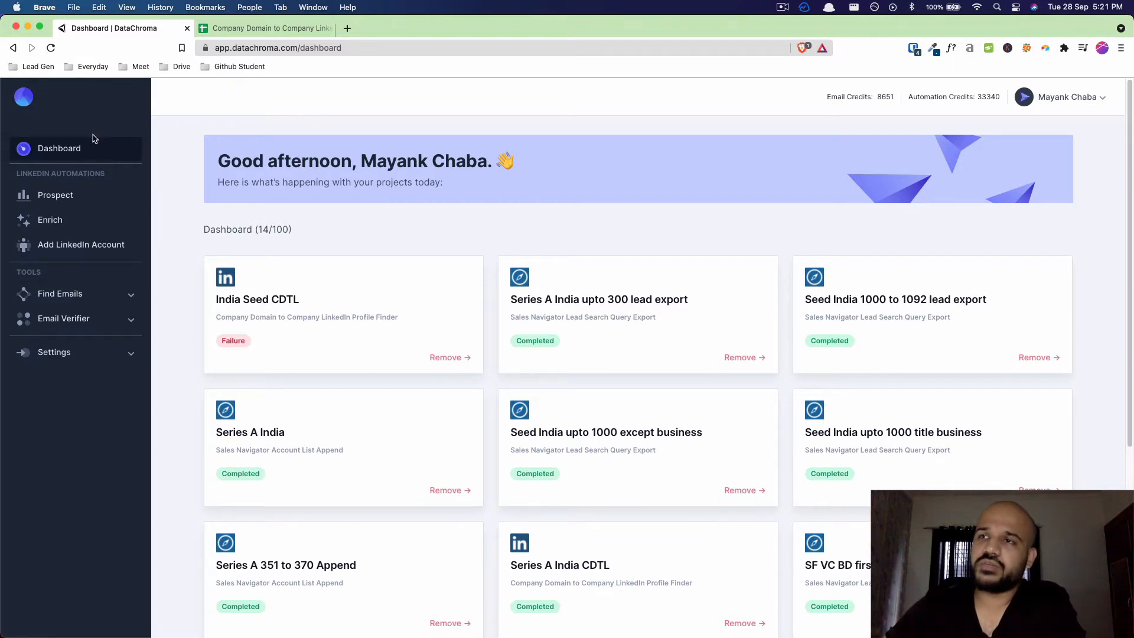
{"action": "mouse_move", "coordinate": [49, 219]}
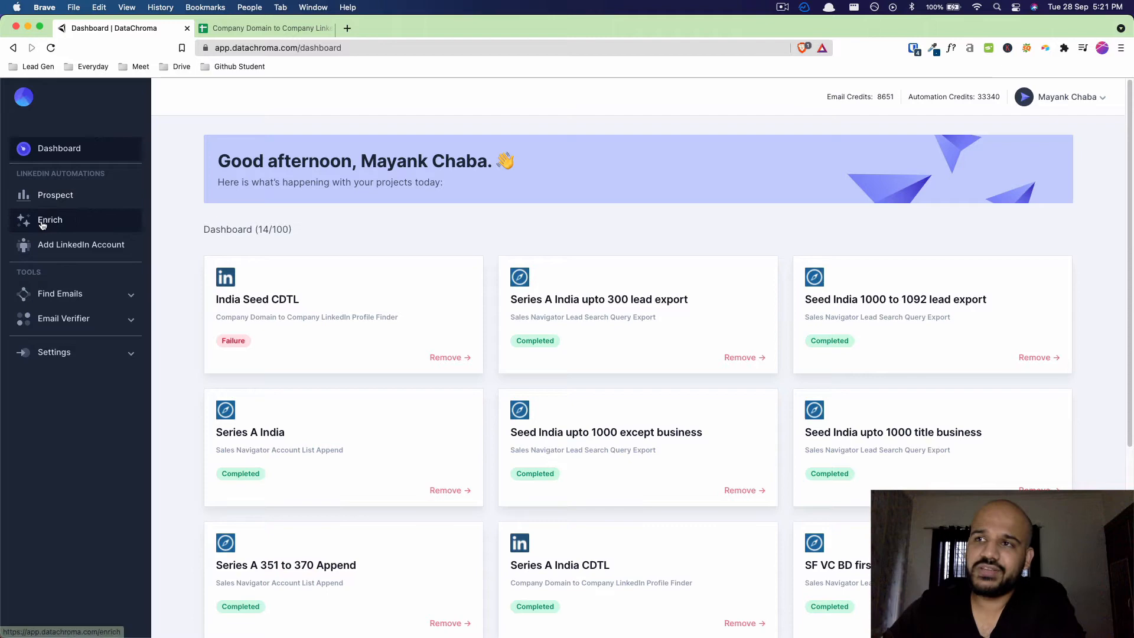
Open the Enrich category under LinkedIn Automations in the DataChroma sidebar.
{"action": "left_click", "coordinate": [49, 219]}
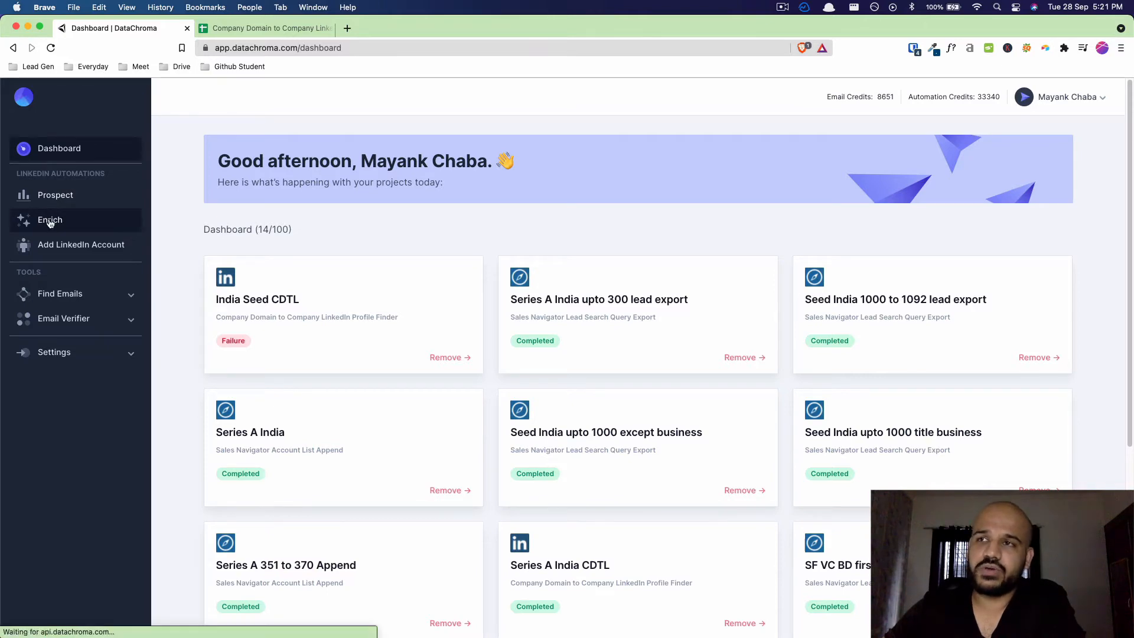
{"action": "left_click", "coordinate": [49, 220]}
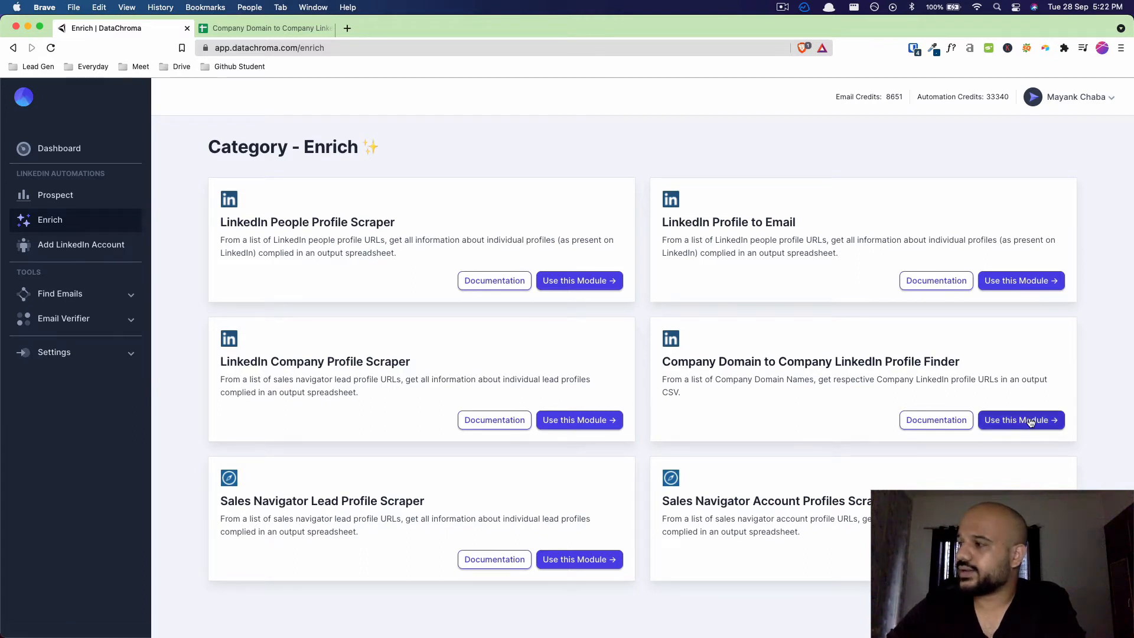
{"action": "left_click", "coordinate": [1020, 419]}
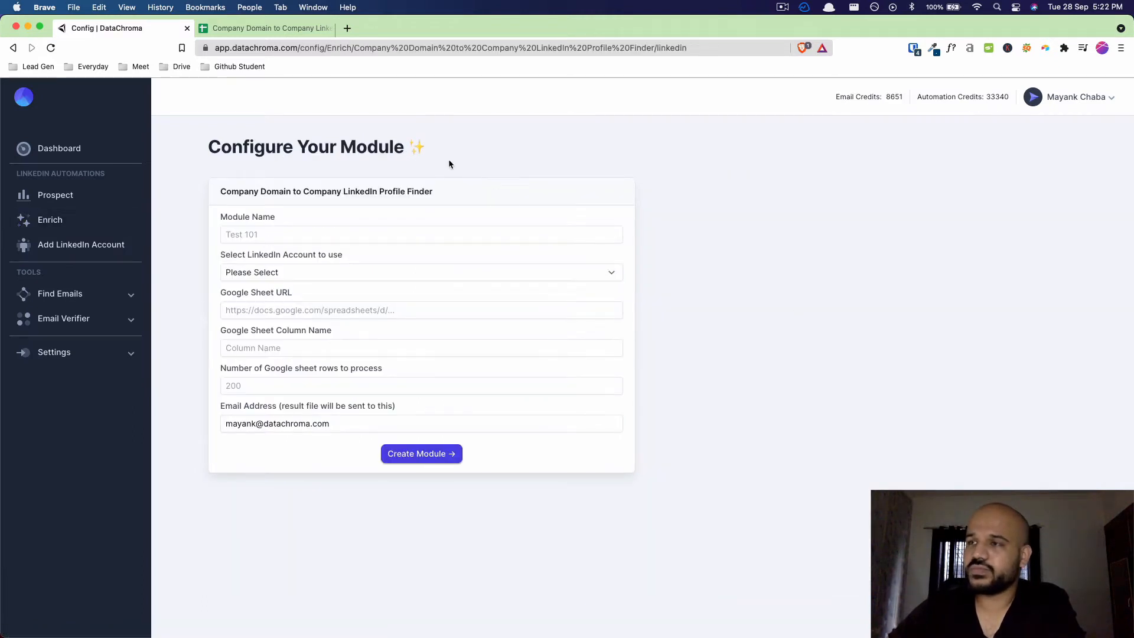
{"action": "left_click", "coordinate": [421, 235]}
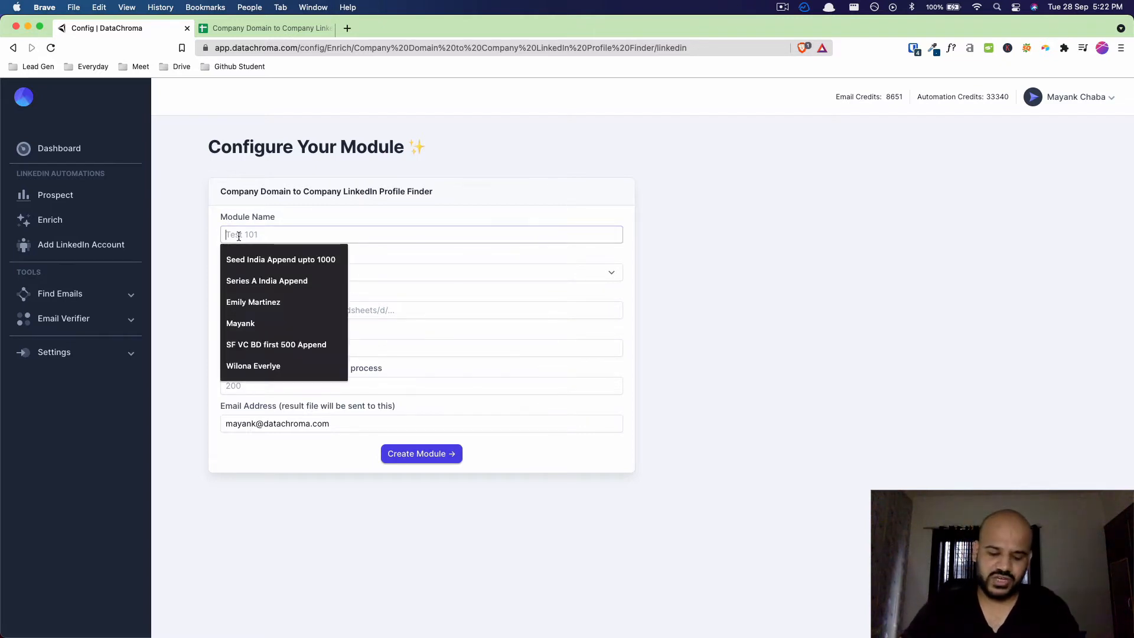
{"action": "type", "text": "Checking Company Domain to Linkedin finder"}
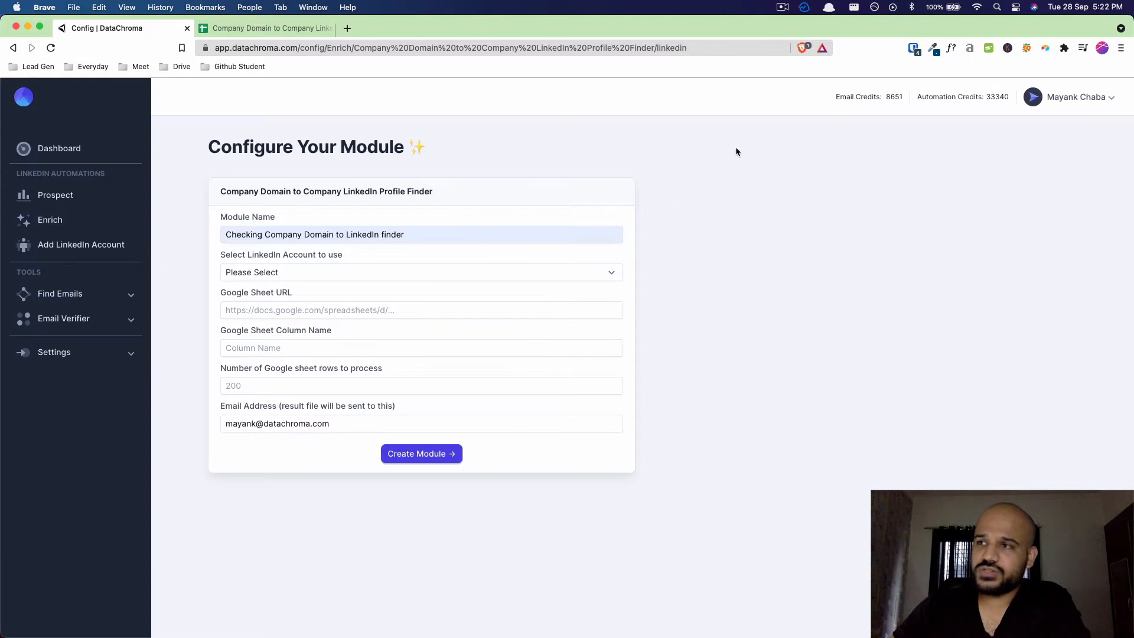
{"action": "left_click", "coordinate": [422, 271]}
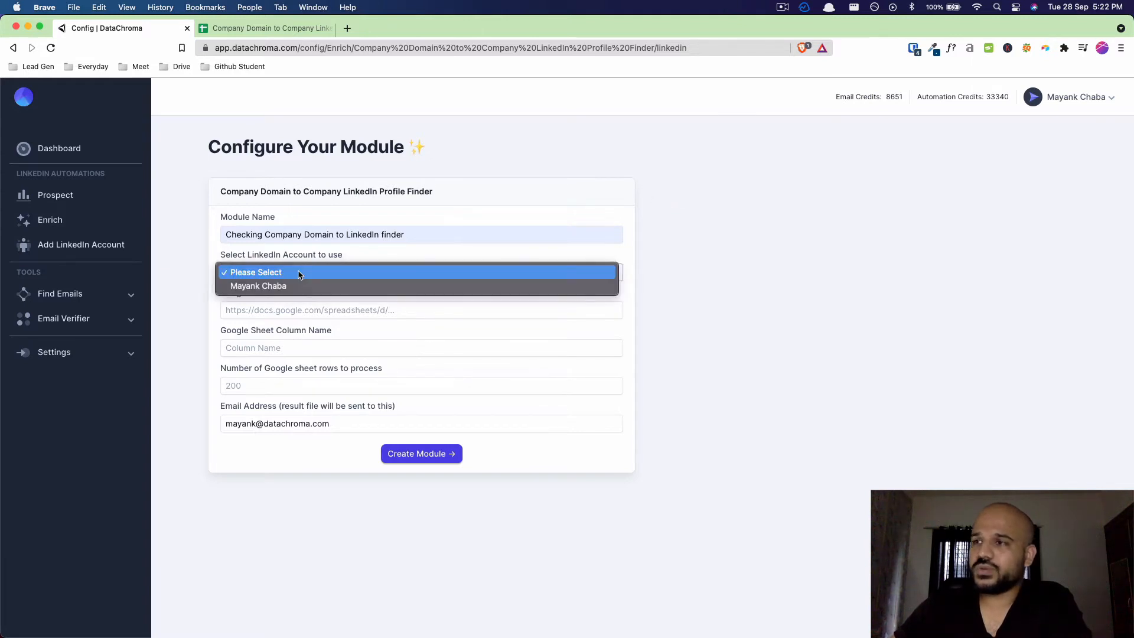
{"action": "left_click", "coordinate": [258, 286]}
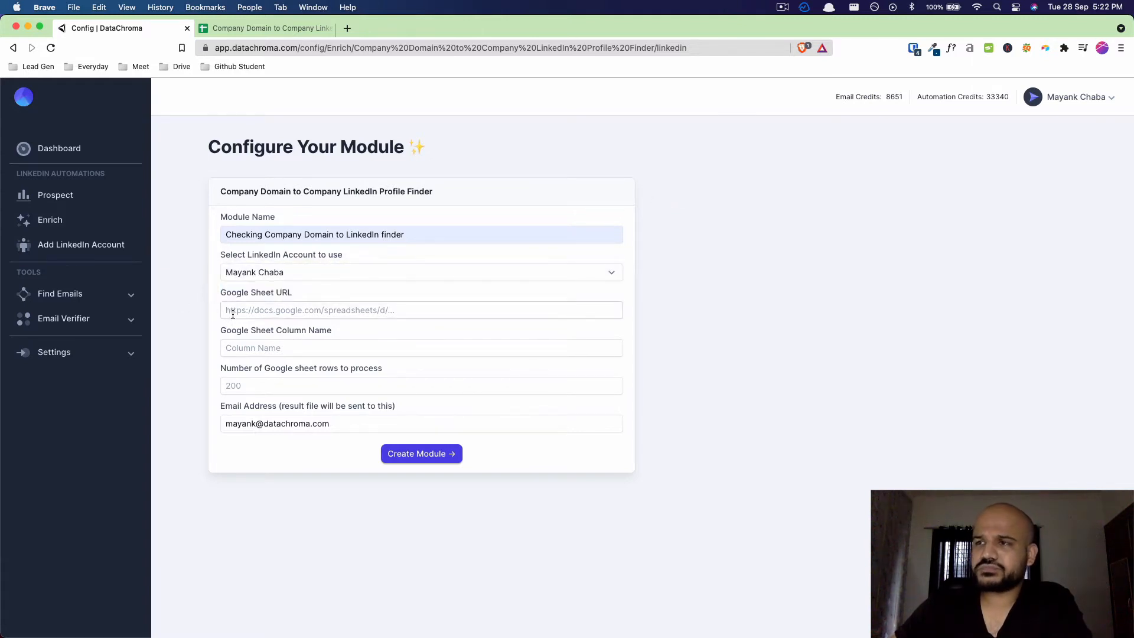
{"action": "double_click", "coordinate": [246, 292]}
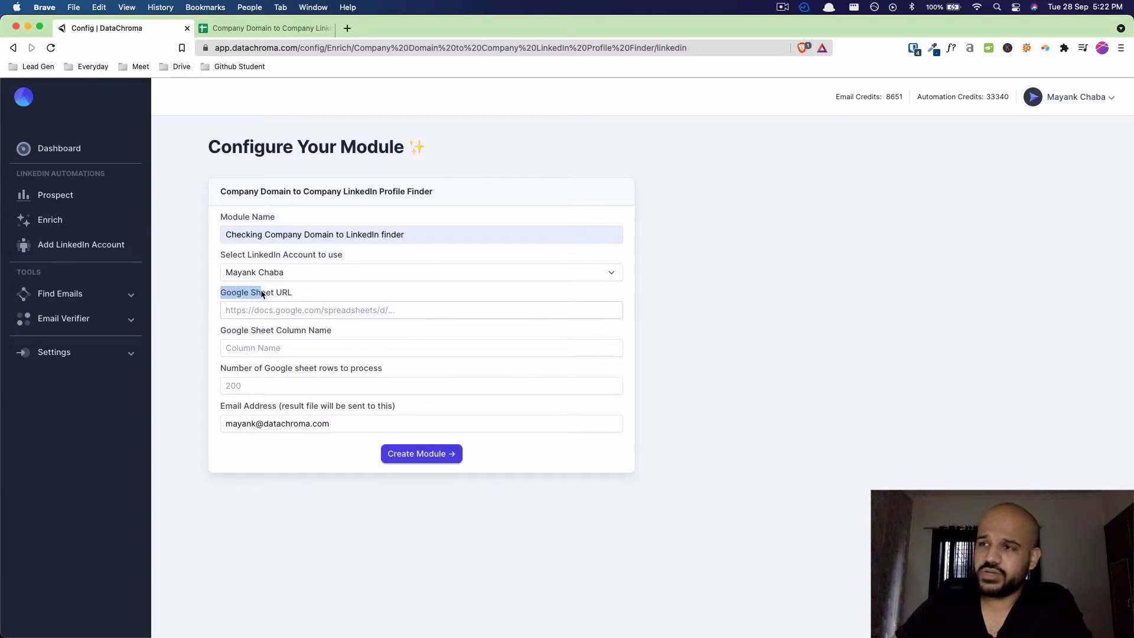
{"action": "mouse_move", "coordinate": [723, 285]}
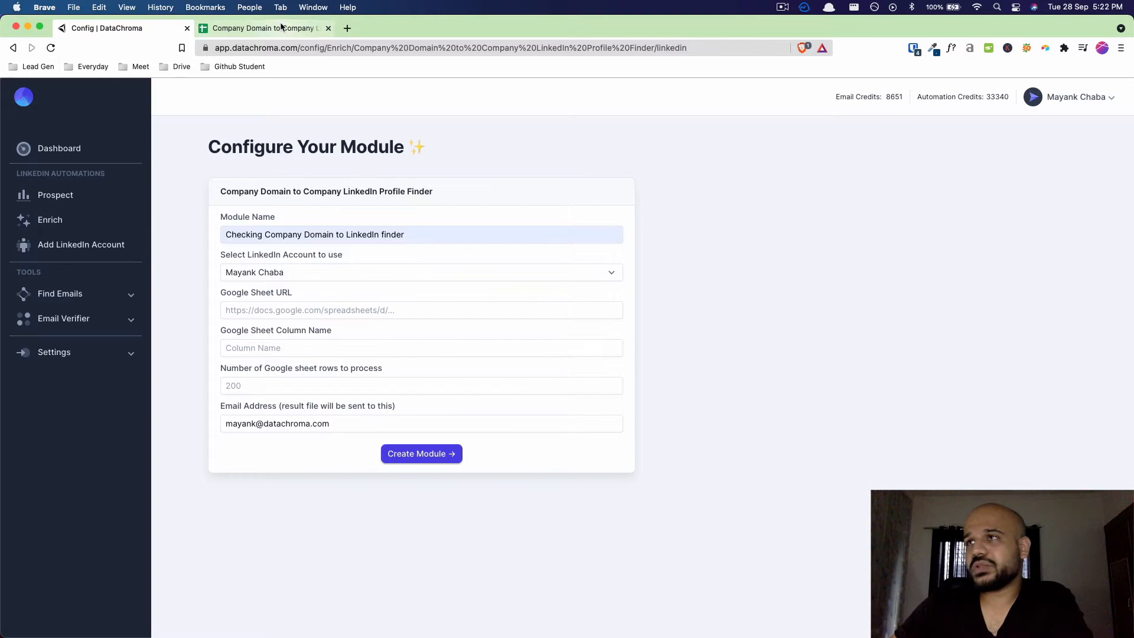
Switch to the 'Company Domain to Company LinkedIn Finder' sheet showing the Domains column.
{"action": "left_click", "coordinate": [264, 28]}
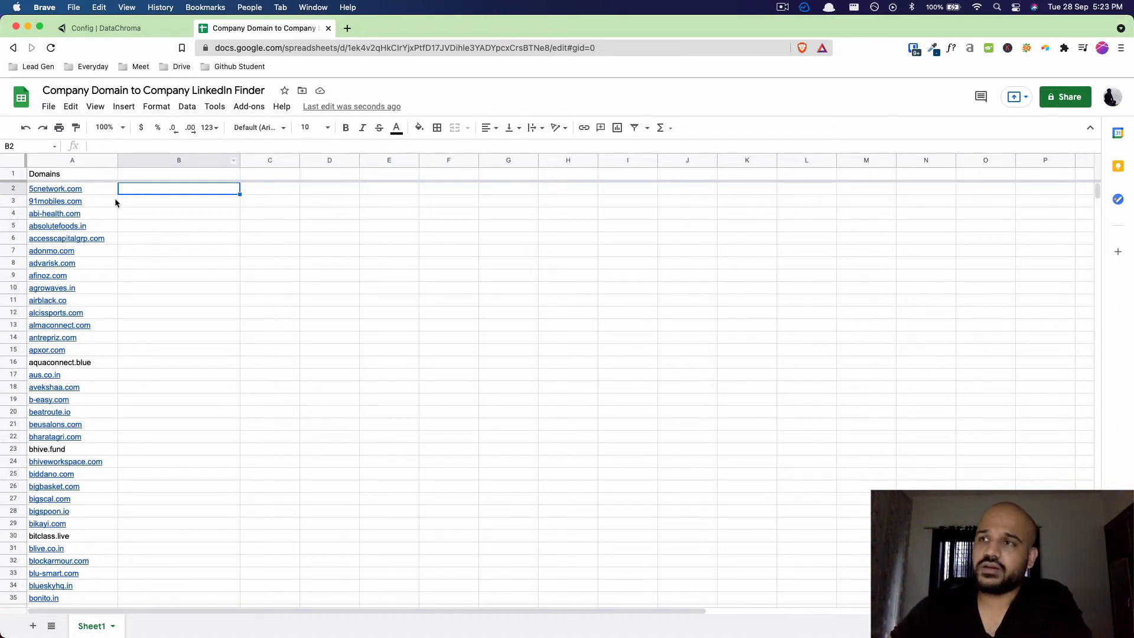
{"action": "left_click", "coordinate": [55, 189]}
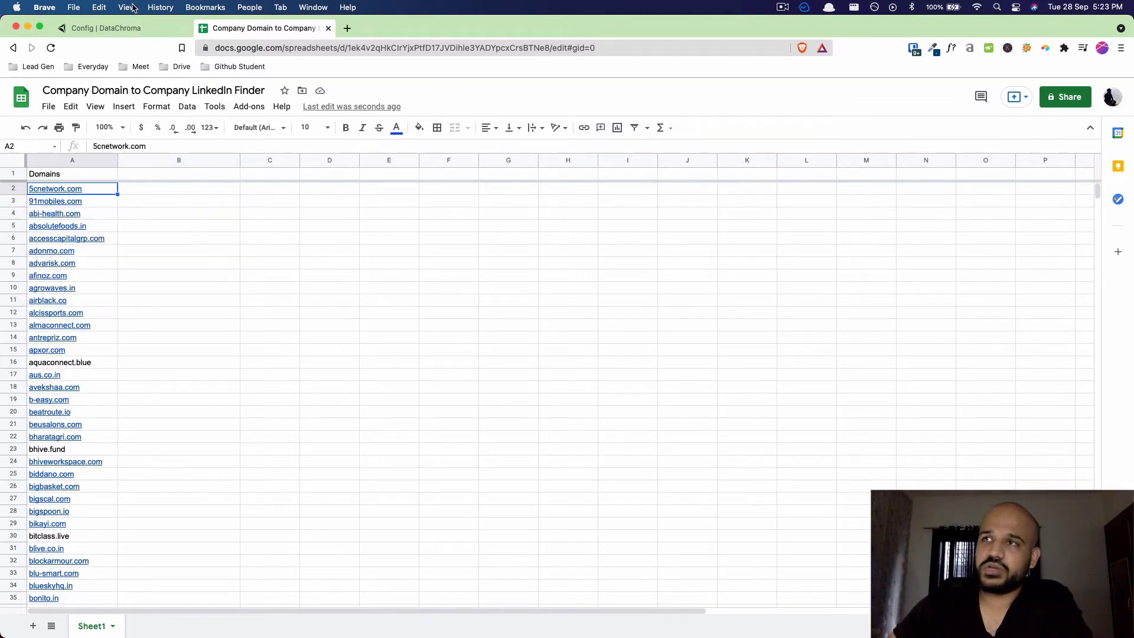
{"action": "left_click", "coordinate": [106, 27]}
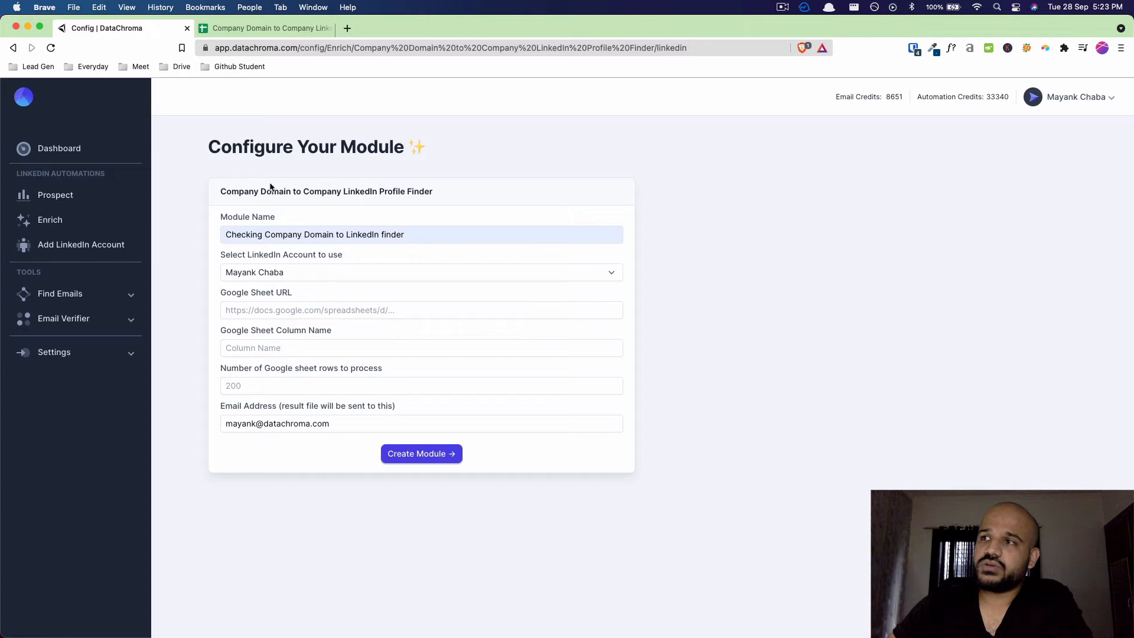
{"action": "left_click", "coordinate": [264, 28]}
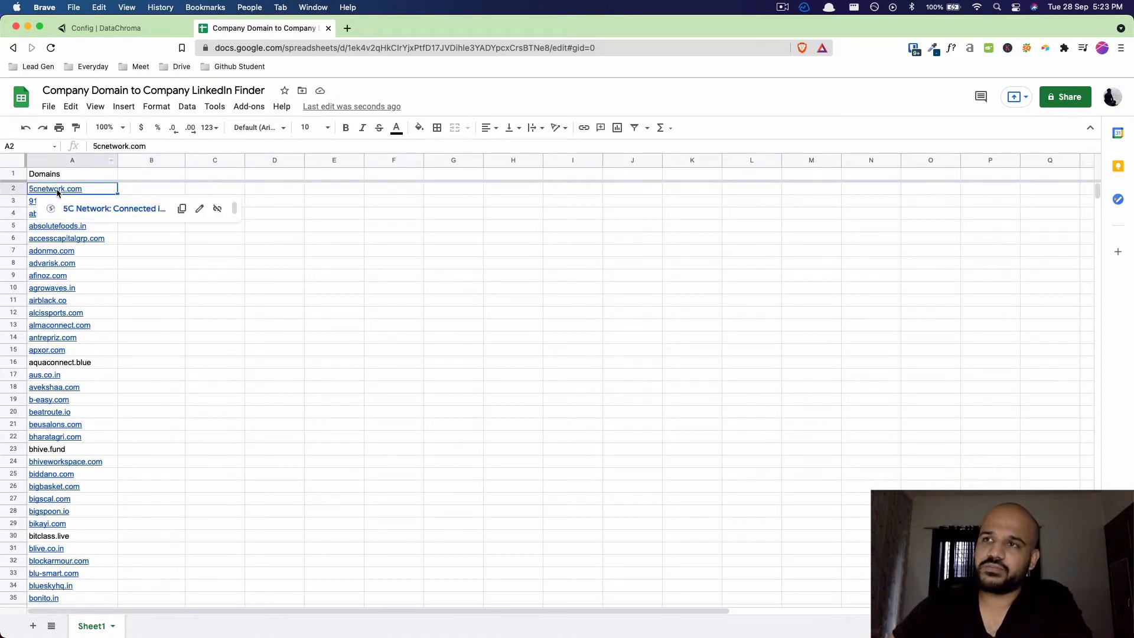
Close the stray redirect tab, copy the sheet's share link, and return to DataChroma.
{"action": "left_click", "coordinate": [55, 189]}
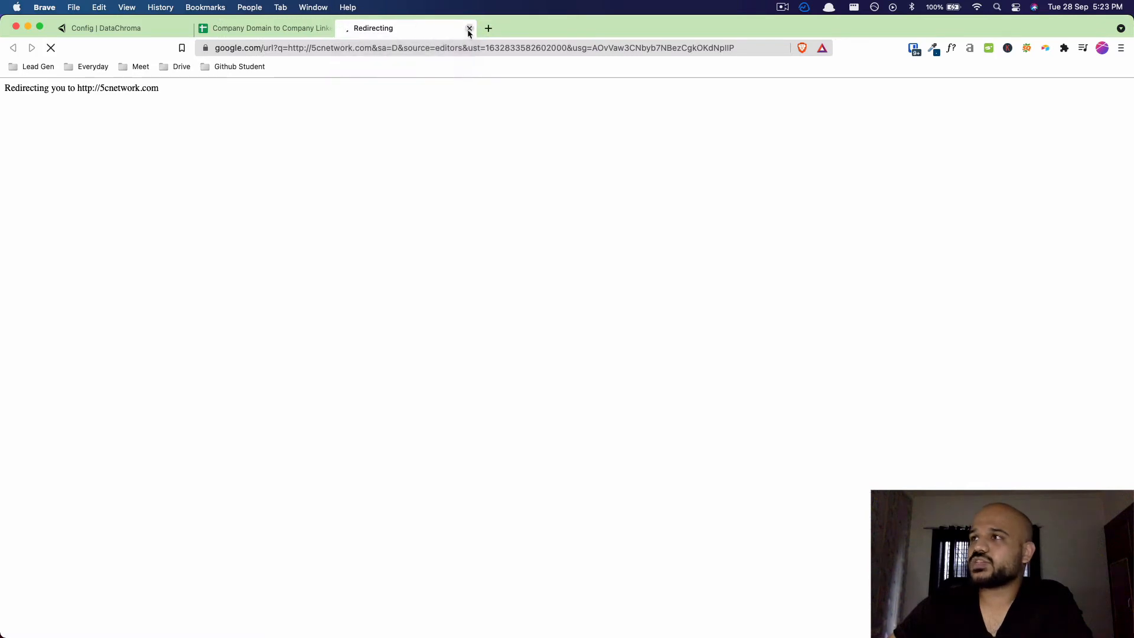
{"action": "left_click", "coordinate": [469, 28]}
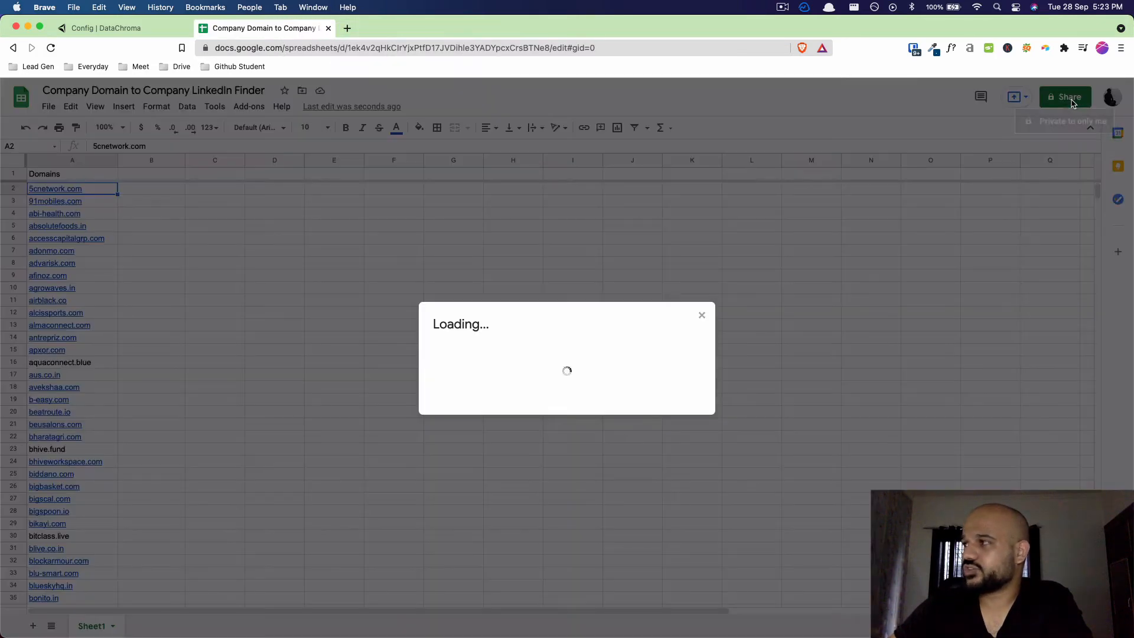
{"action": "left_click", "coordinate": [1065, 96]}
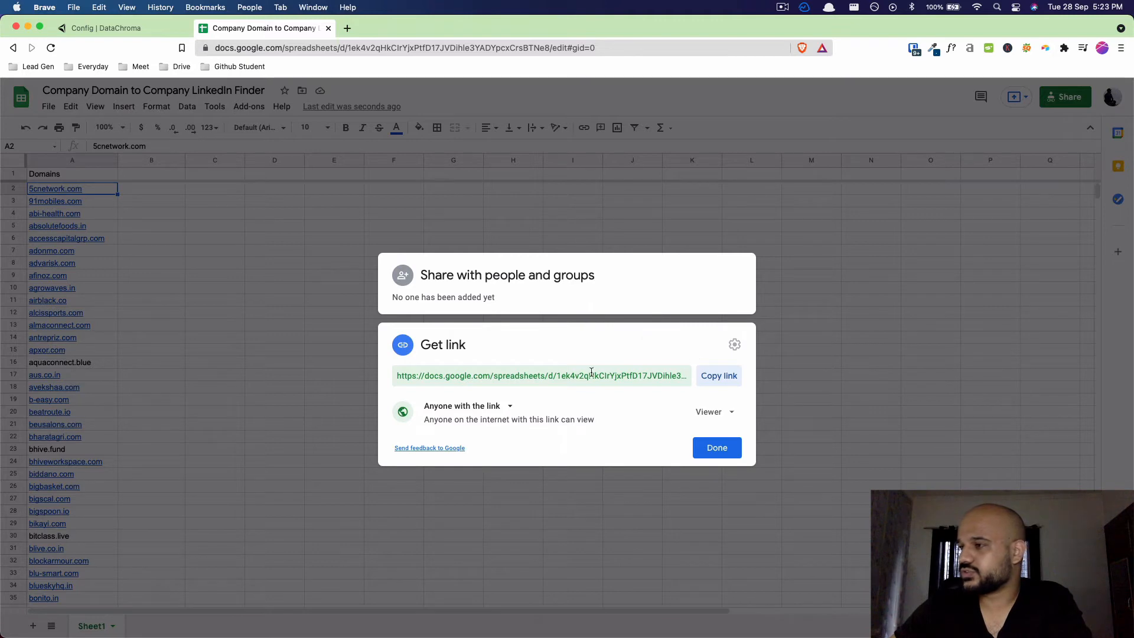
{"action": "left_click", "coordinate": [718, 376]}
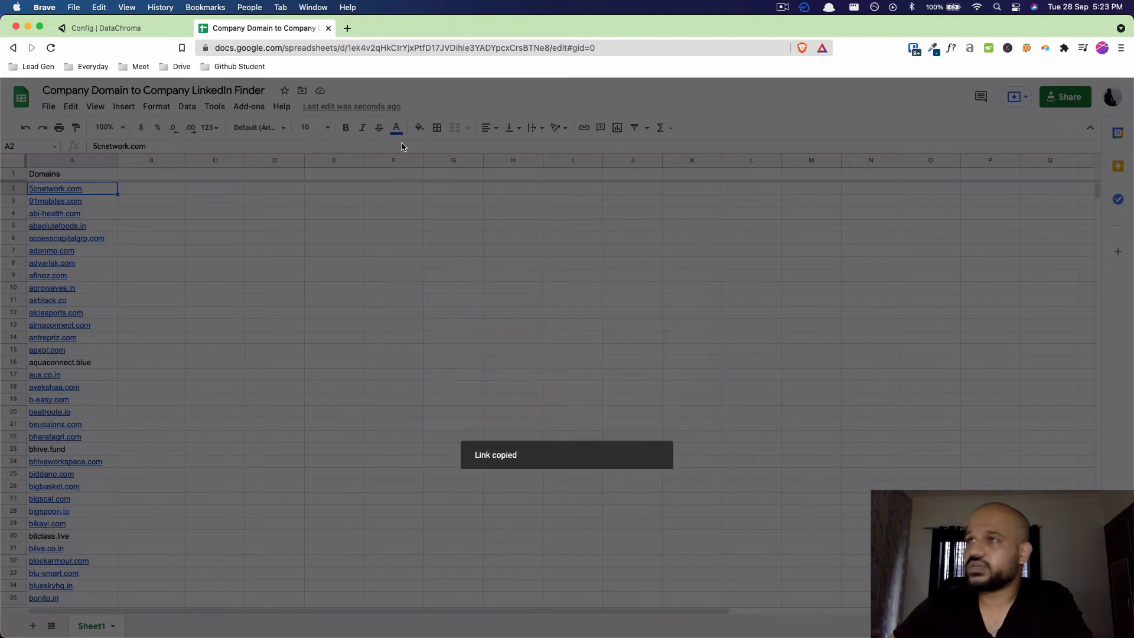
{"action": "left_click", "coordinate": [106, 28]}
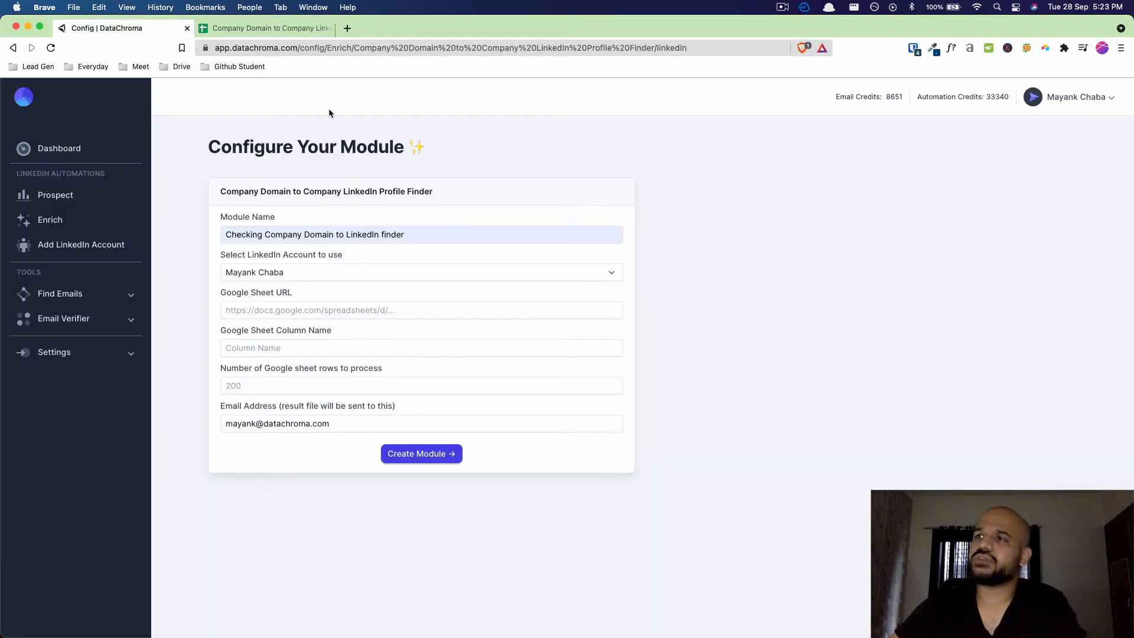
Enter the sheet URL and set the Google Sheet Column Name to 'Domains'.
{"action": "left_click", "coordinate": [421, 309]}
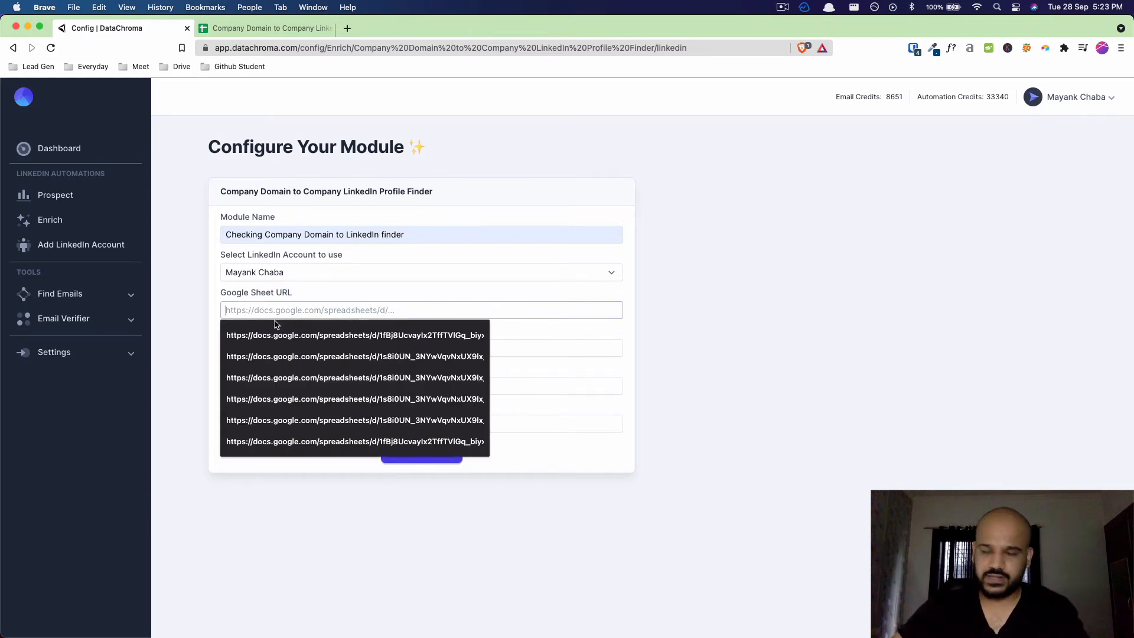
{"action": "left_click", "coordinate": [355, 335]}
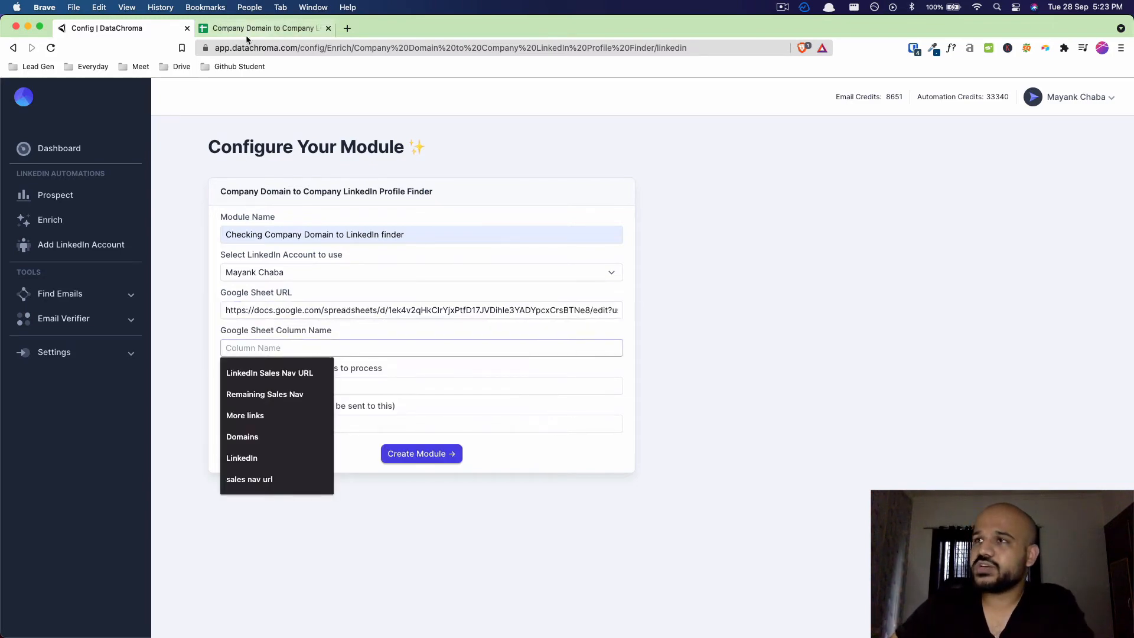
{"action": "left_click", "coordinate": [264, 28]}
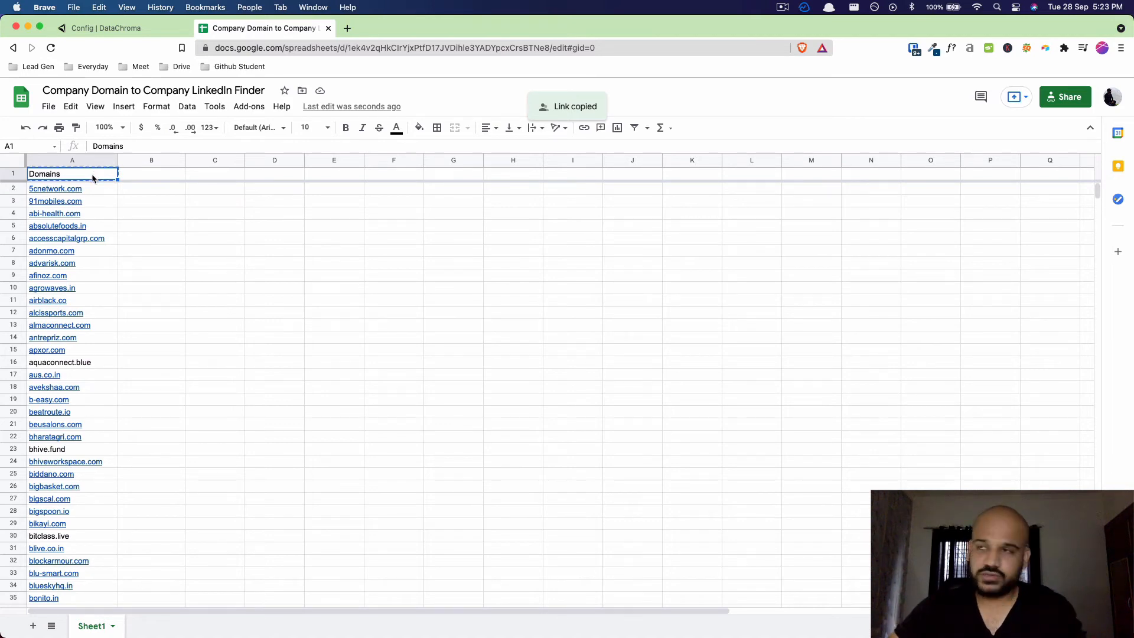
{"action": "left_click", "coordinate": [109, 28]}
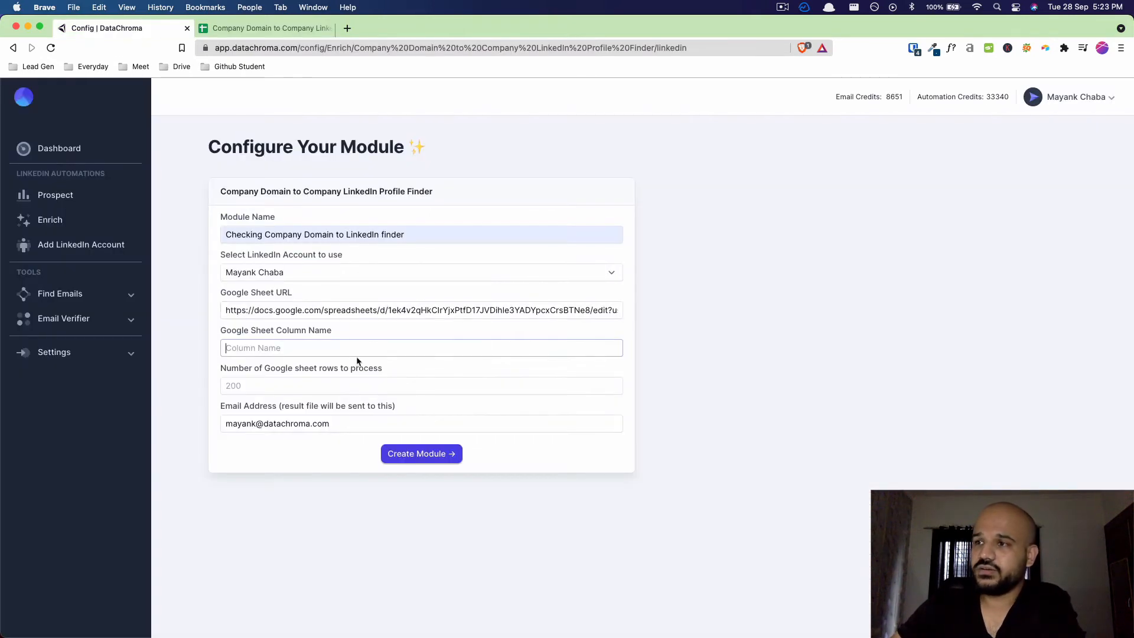
{"action": "type", "text": "Domains"}
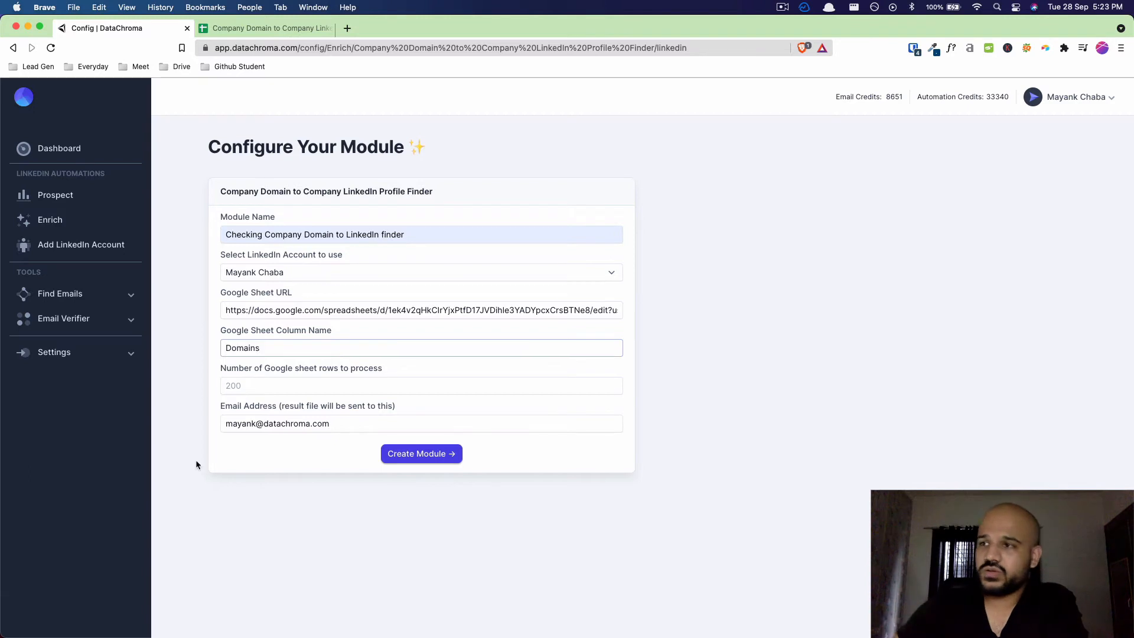
Set Number of rows to process to 10 and check the result email address.
{"action": "left_click", "coordinate": [264, 28]}
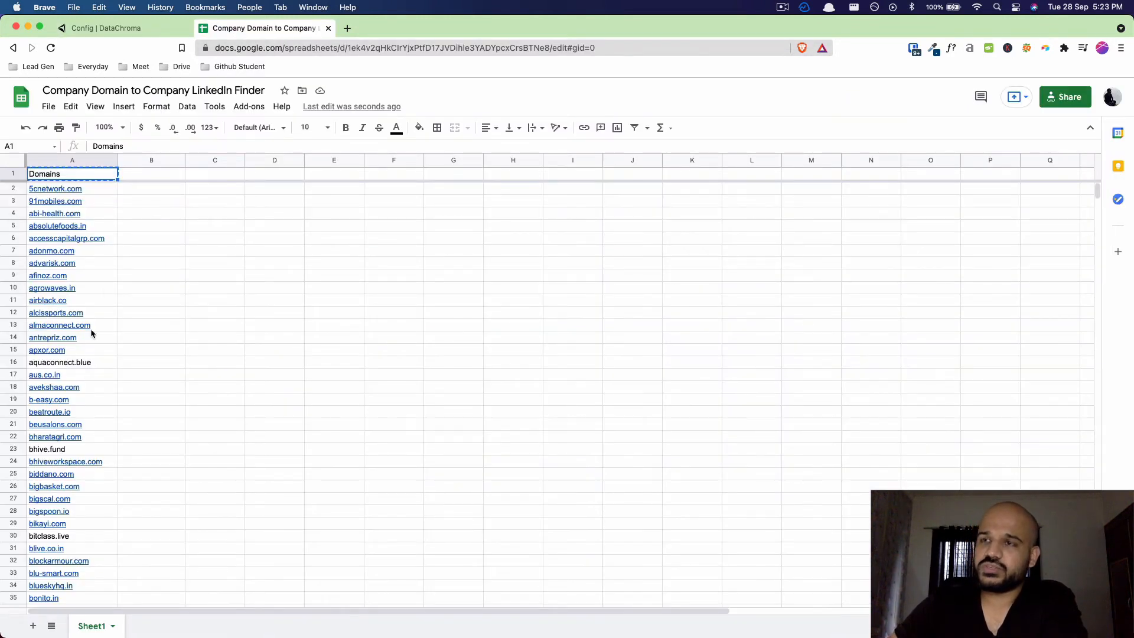
{"action": "left_click_drag", "start_coordinate": [71, 188], "coordinate": [71, 485]}
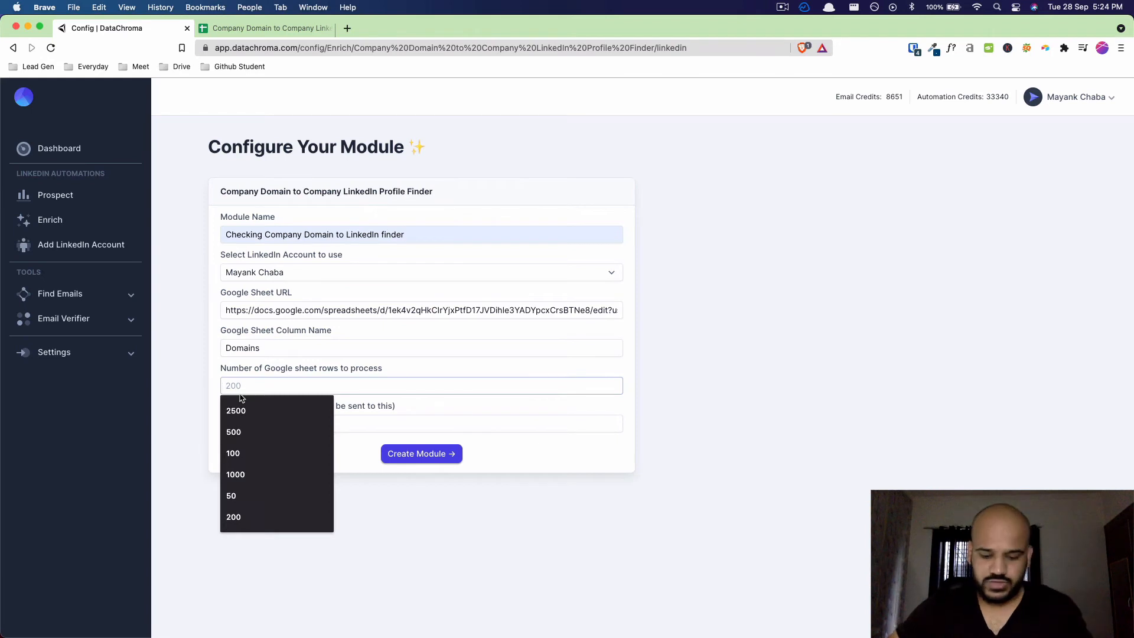
{"action": "type", "text": "10"}
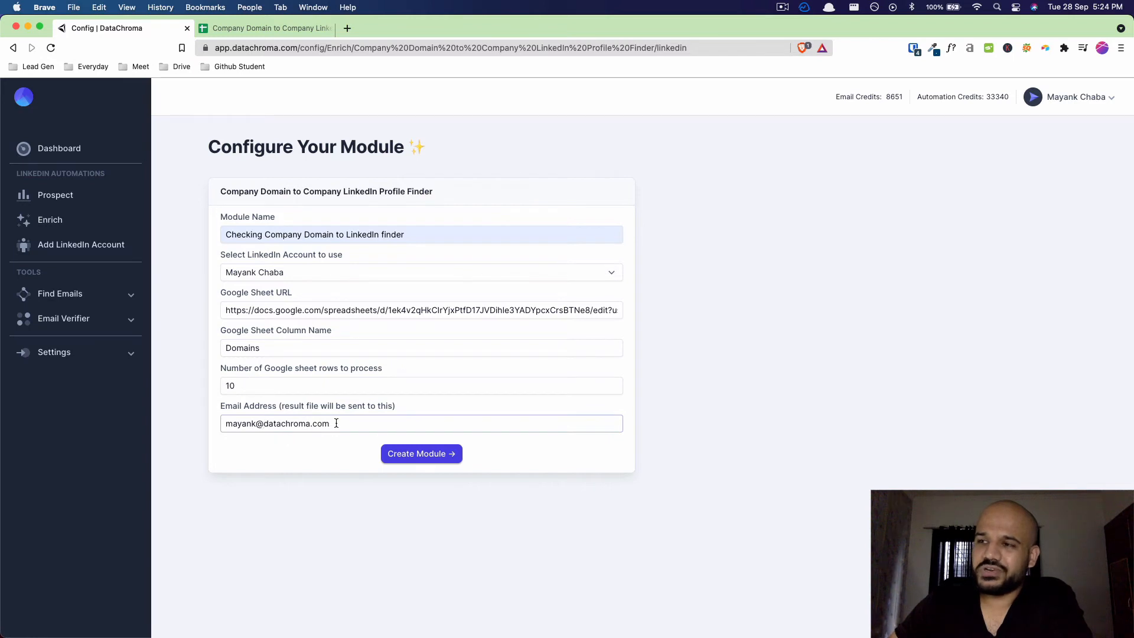
{"action": "double_click", "coordinate": [277, 423]}
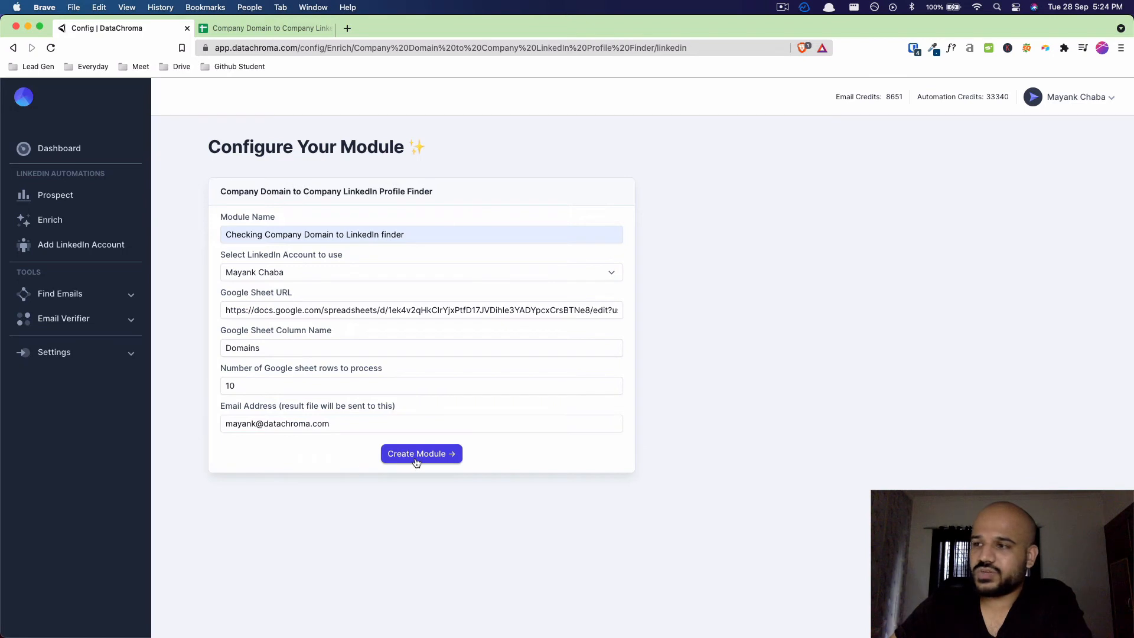
Create and run the module, monitoring the log until LinkedIn URL finding completes.
{"action": "left_click", "coordinate": [421, 454]}
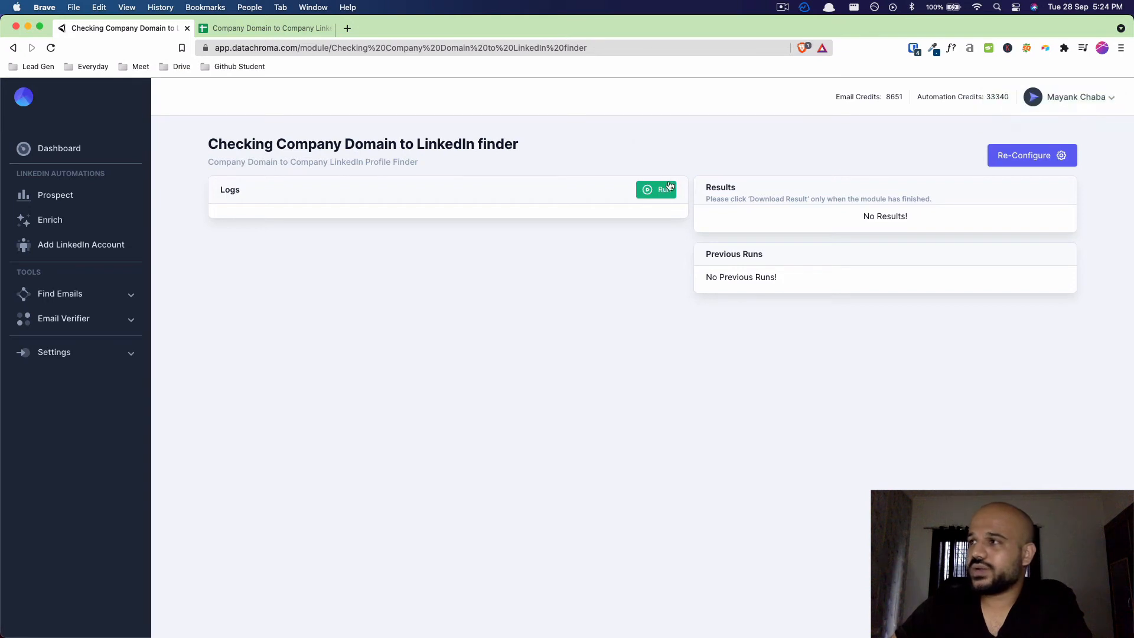
{"action": "left_click", "coordinate": [655, 189]}
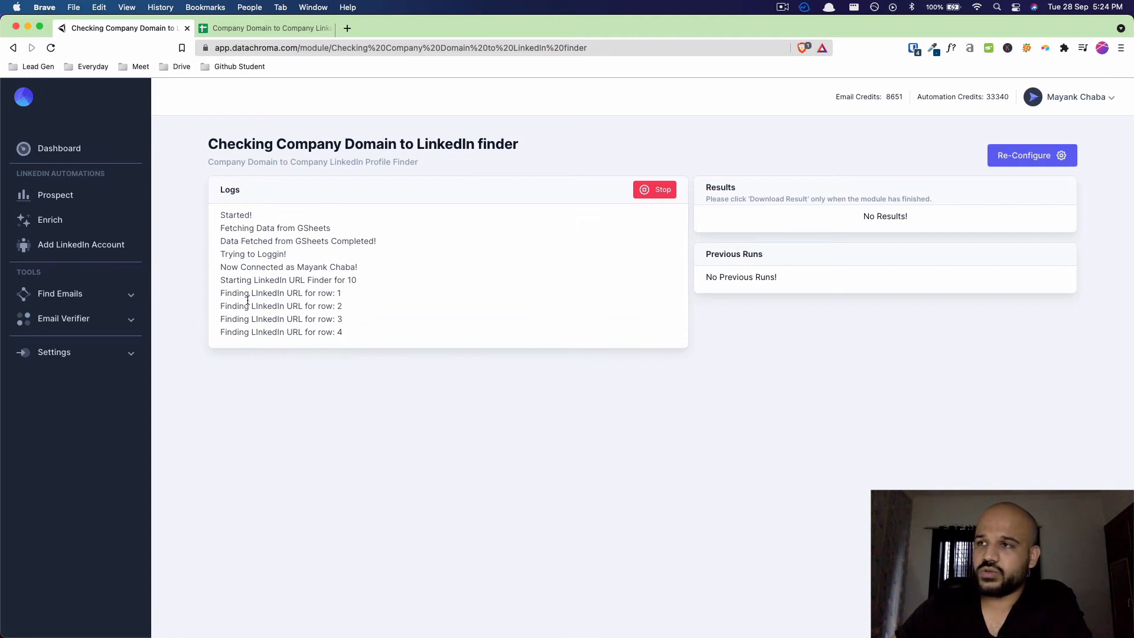
{"action": "left_click", "coordinate": [265, 28]}
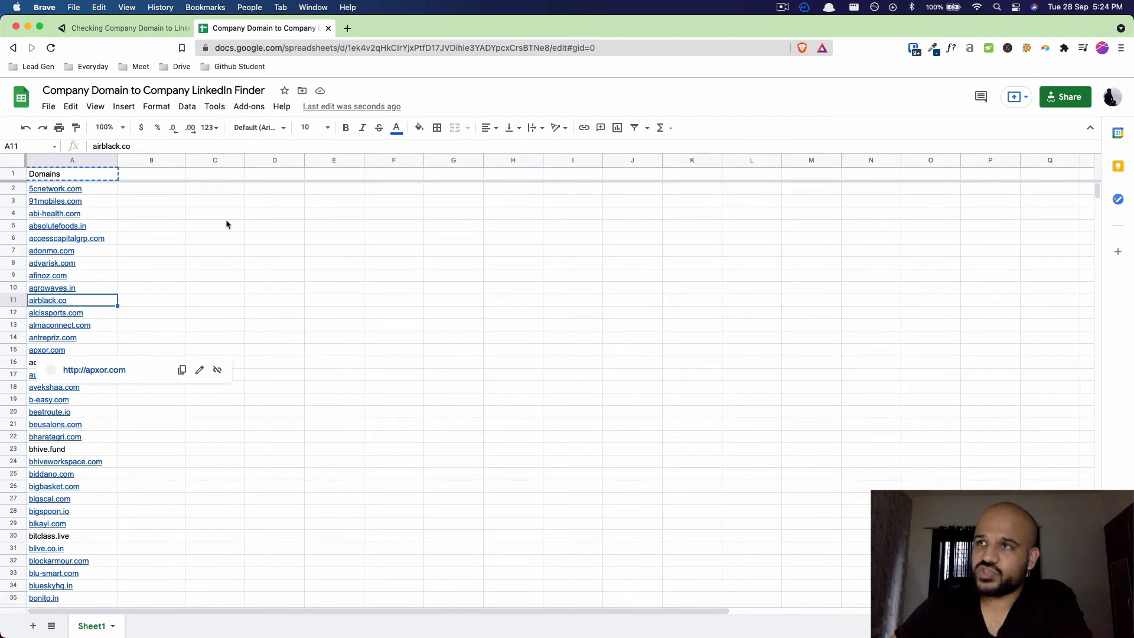
{"action": "left_click", "coordinate": [123, 28]}
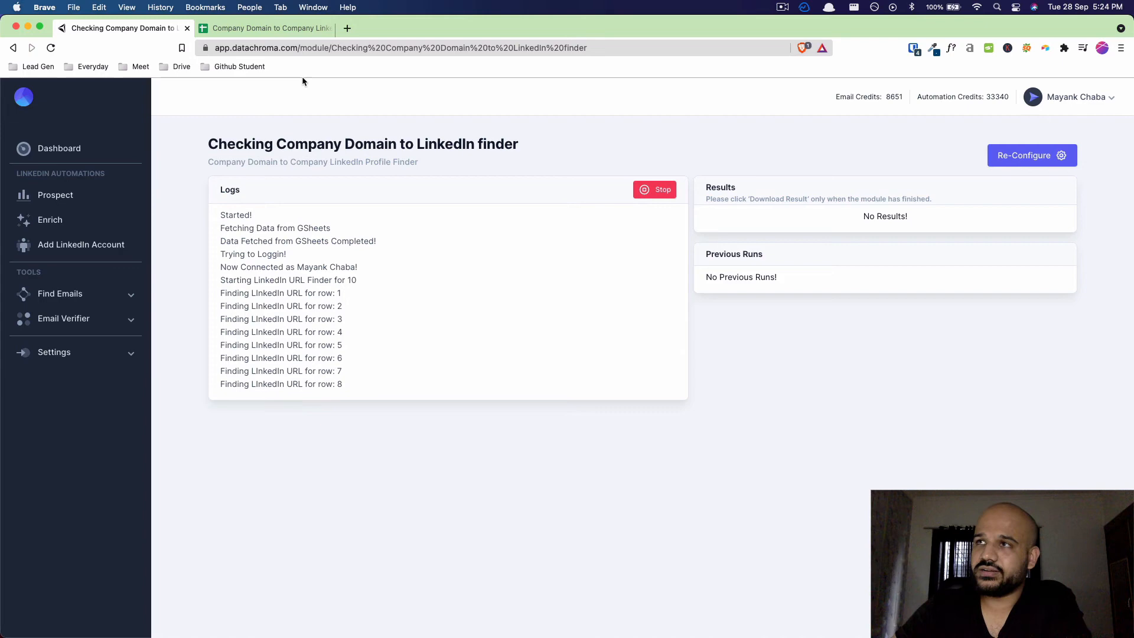
{"action": "left_click", "coordinate": [264, 27]}
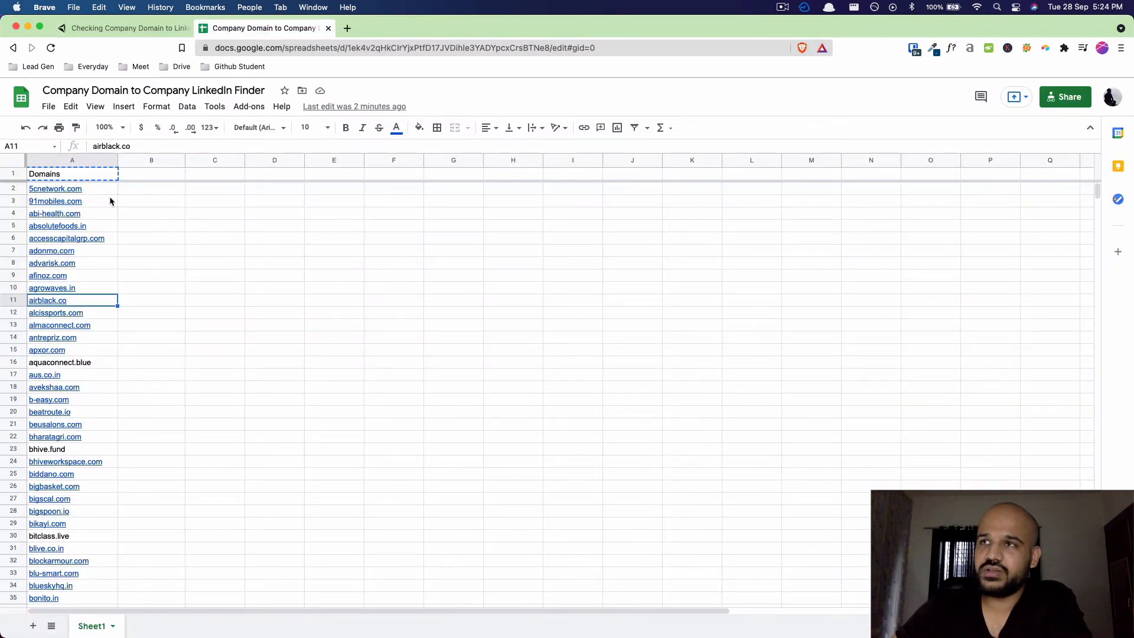
{"action": "left_click", "coordinate": [123, 28]}
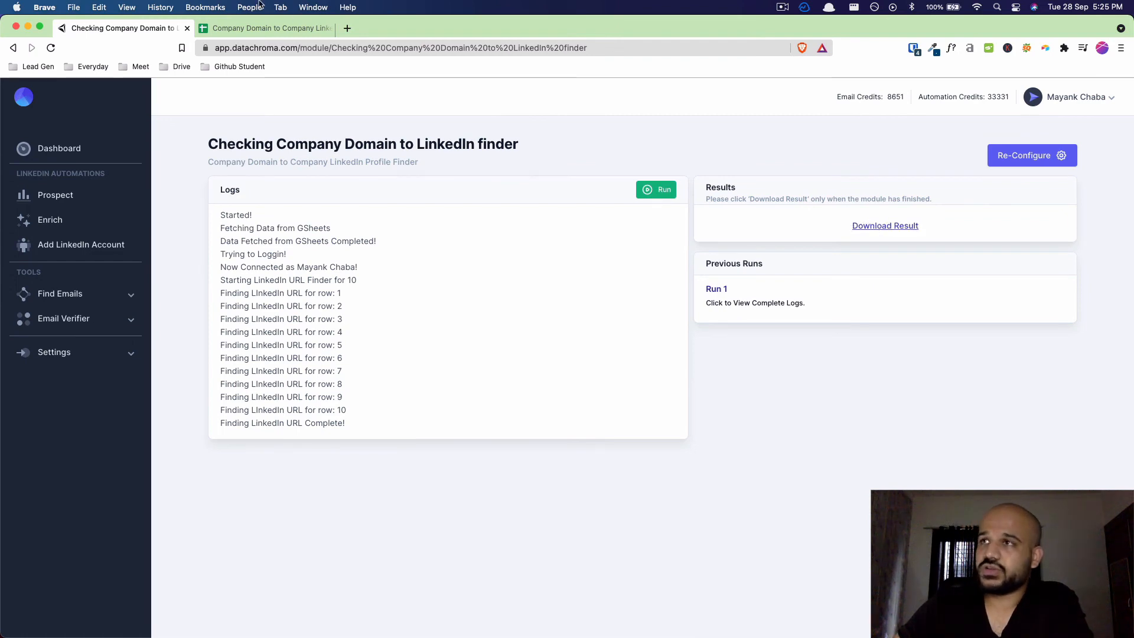
Download the results CSV and import it into a new sheet, appending to the current sheet.
{"action": "left_click", "coordinate": [885, 225]}
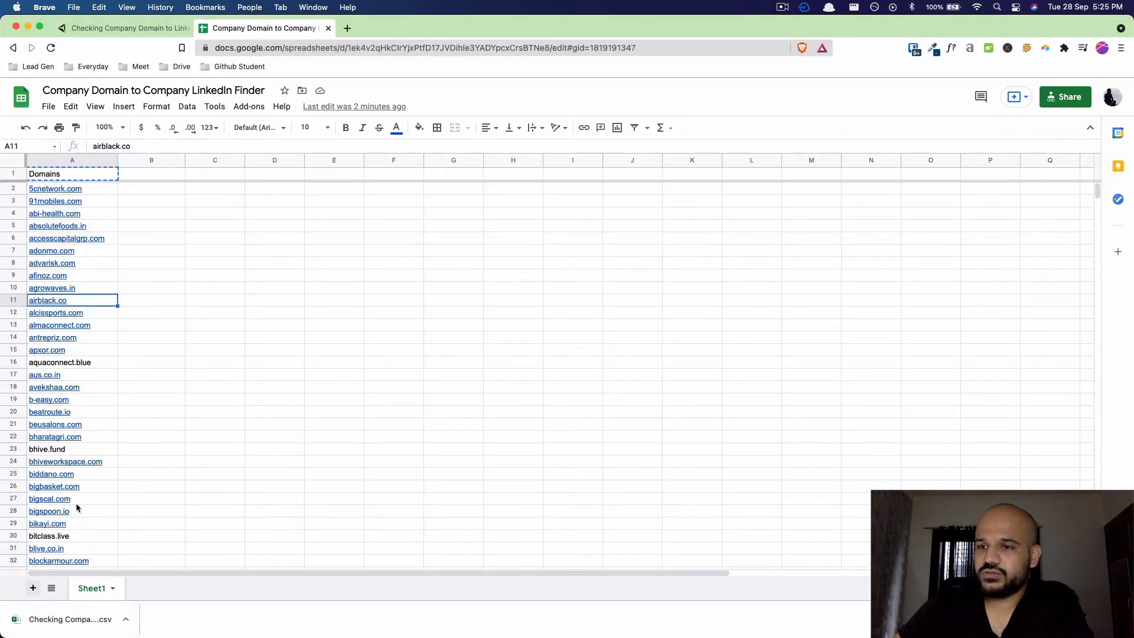
{"action": "left_click", "coordinate": [48, 106]}
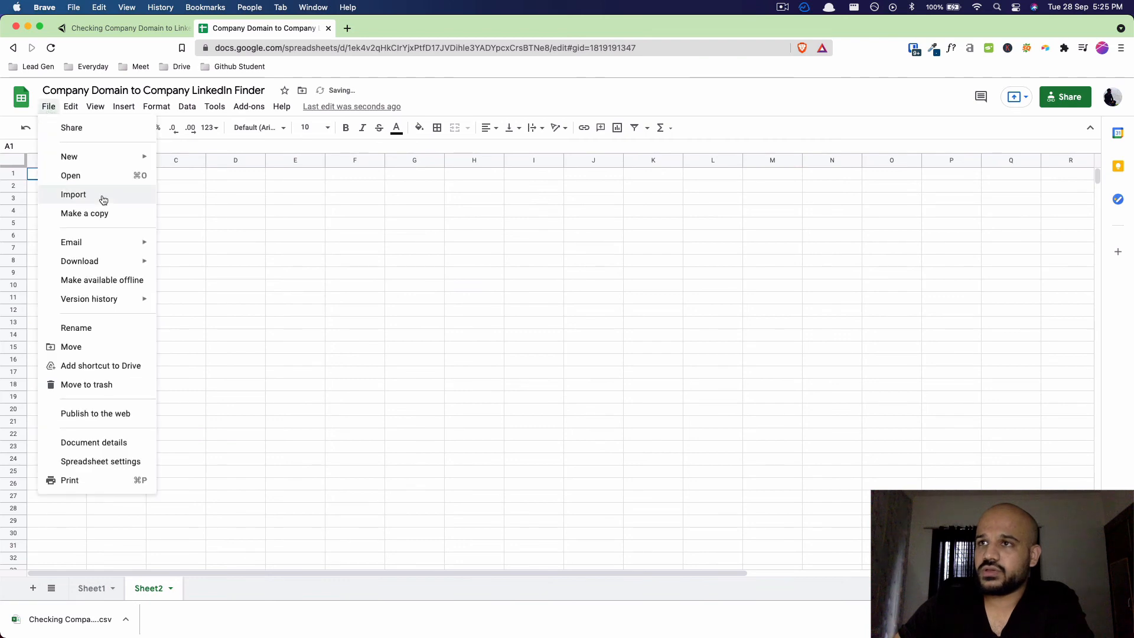
{"action": "left_click", "coordinate": [73, 194]}
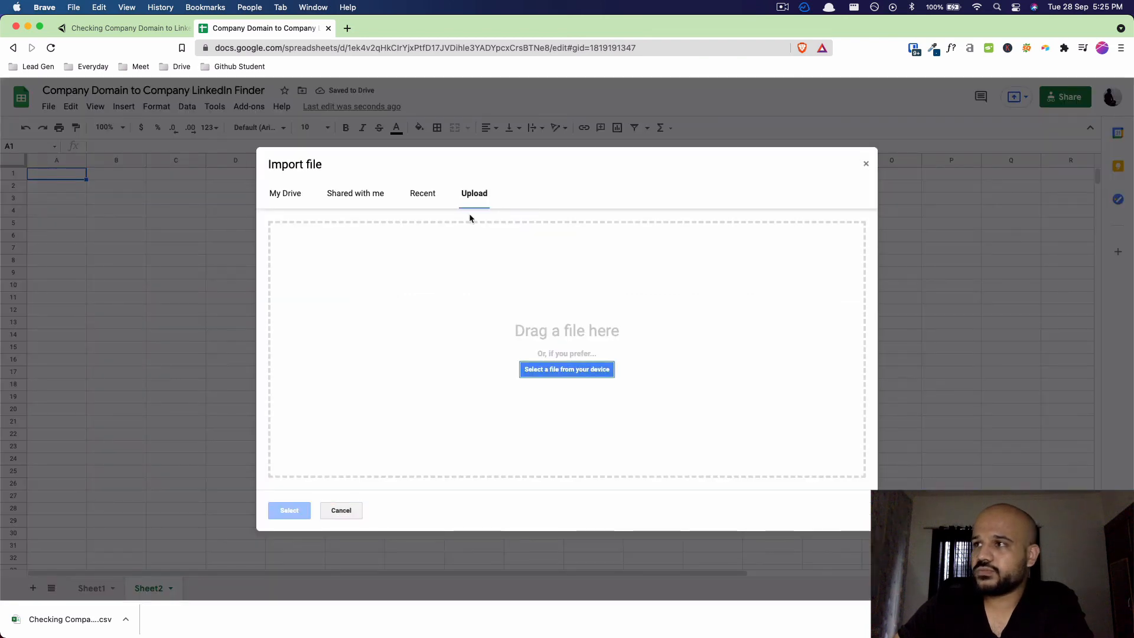
{"action": "left_click", "coordinate": [567, 369]}
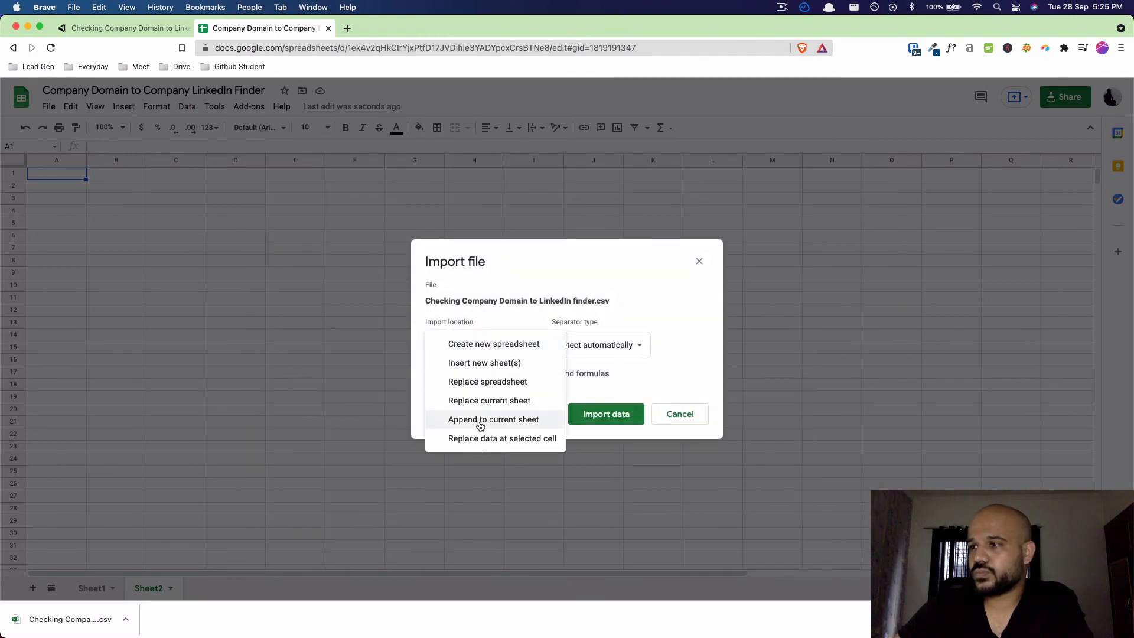
{"action": "left_click", "coordinate": [493, 419]}
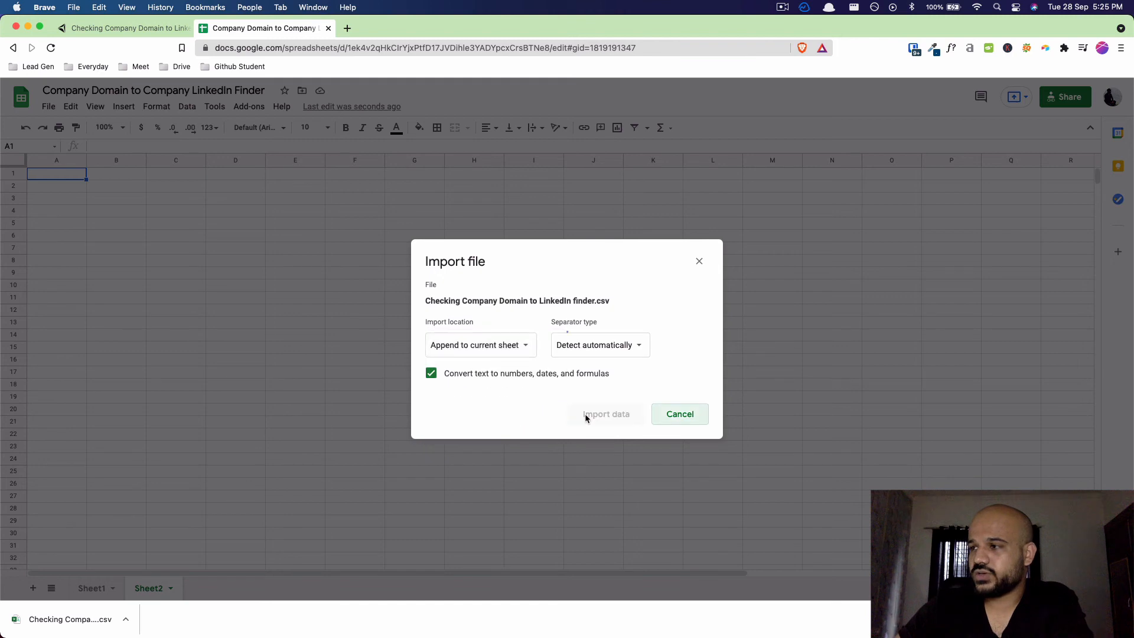
{"action": "left_click", "coordinate": [605, 414]}
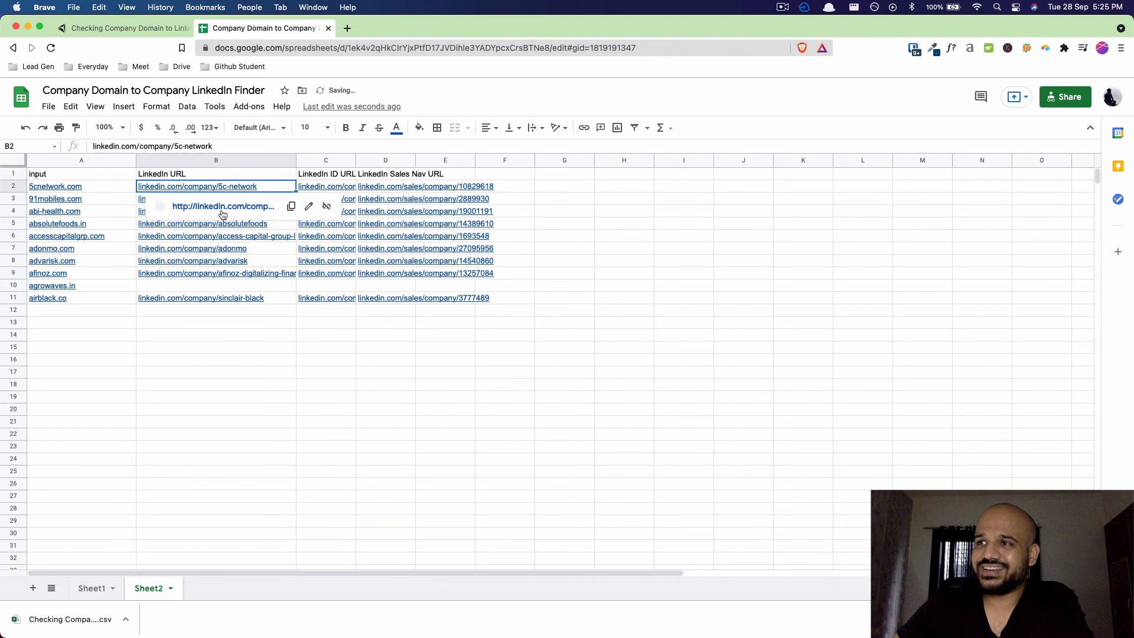
Review the imported LinkedIn, ID and Sales Navigator URLs on Sheet2, then return to Sheet1.
{"action": "left_click", "coordinate": [216, 236]}
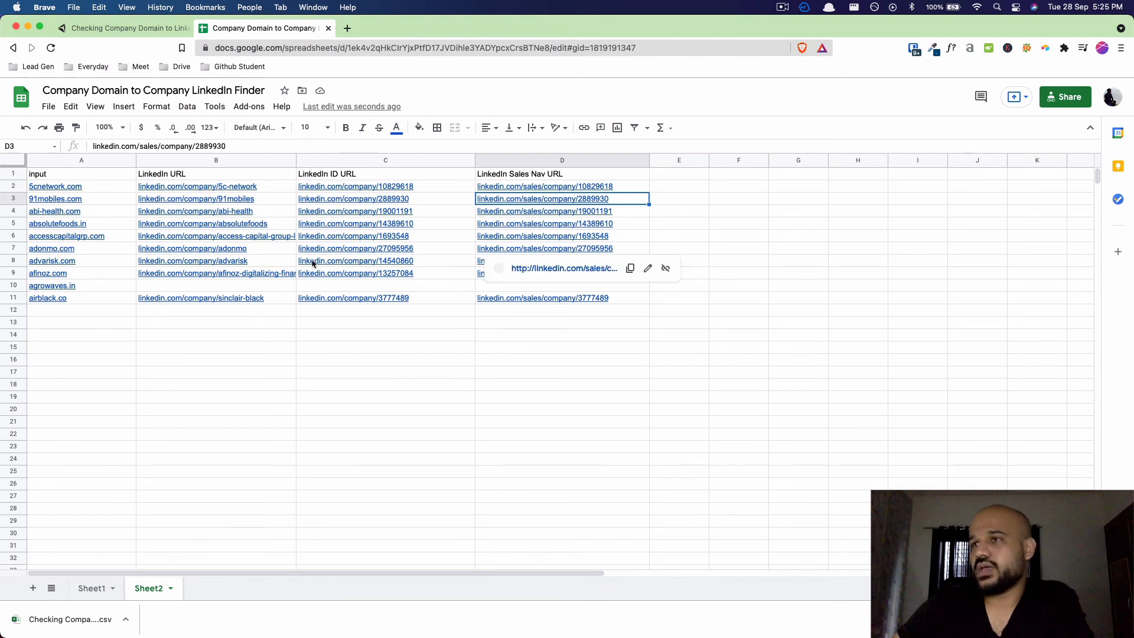
{"action": "left_click", "coordinate": [215, 186]}
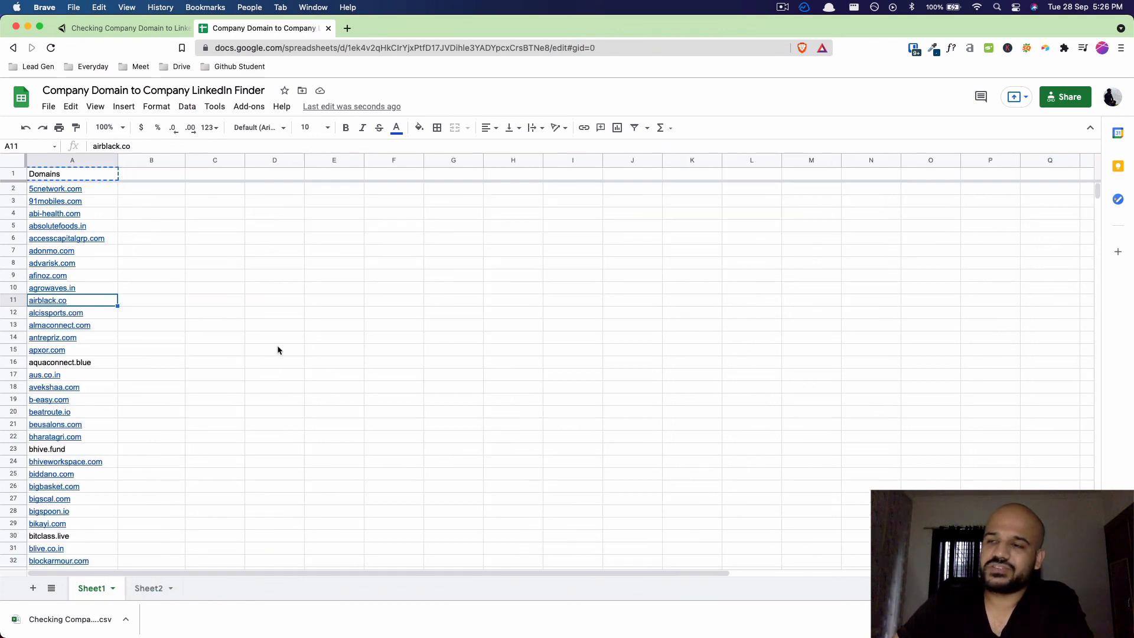
{"action": "mouse_move", "coordinate": [362, 222]}
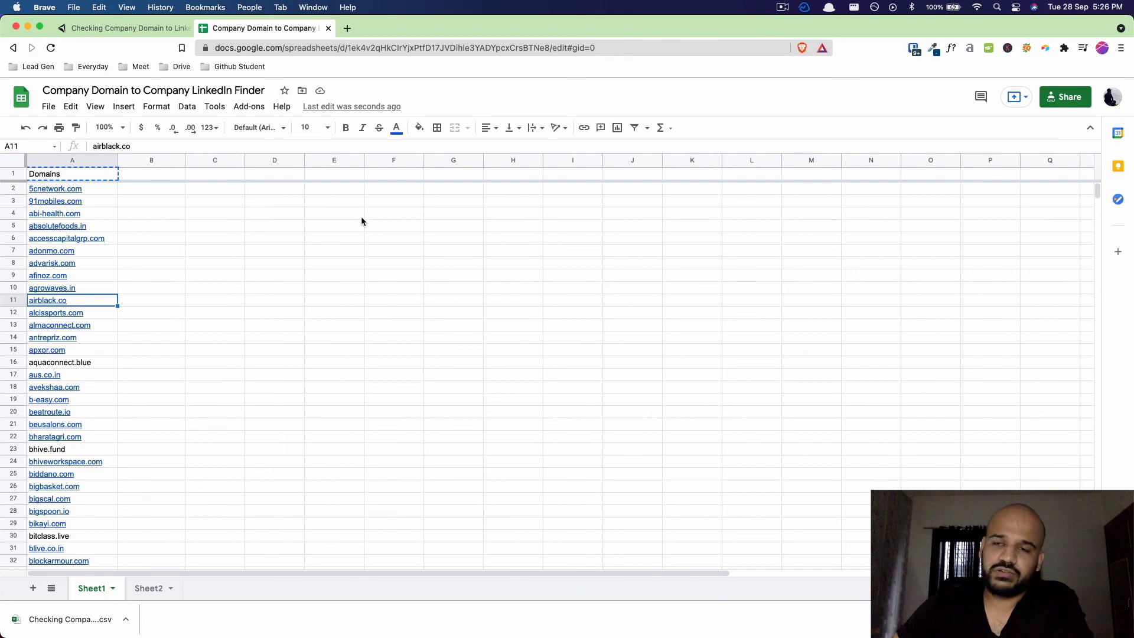